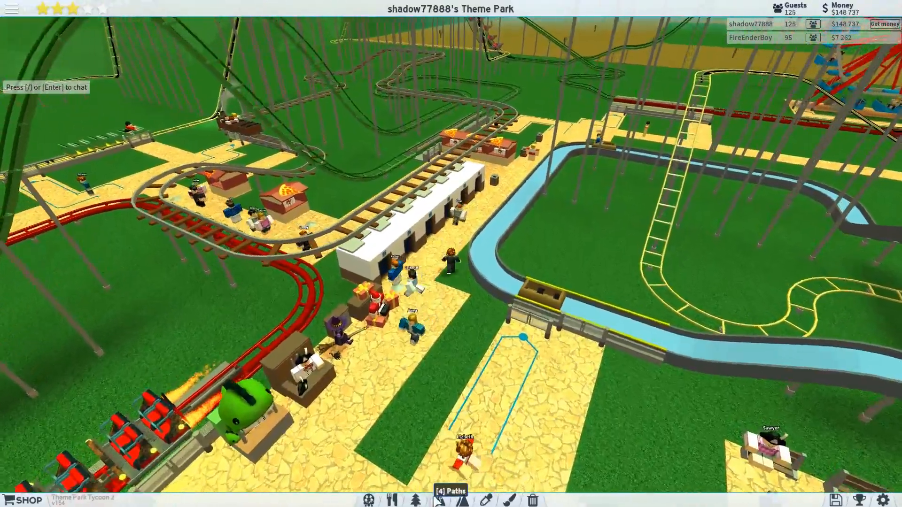
Open the Paths catalogue from the bottom toolbar to start laying walkway tiles.
click(416, 499)
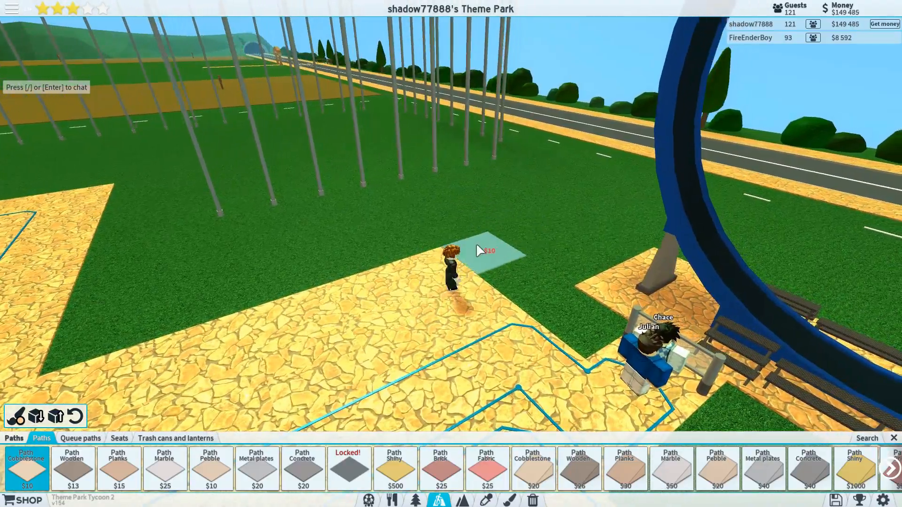
Open the Rides catalogue and browse the Intense, Roller coaster and Water rides tabs.
click(367, 499)
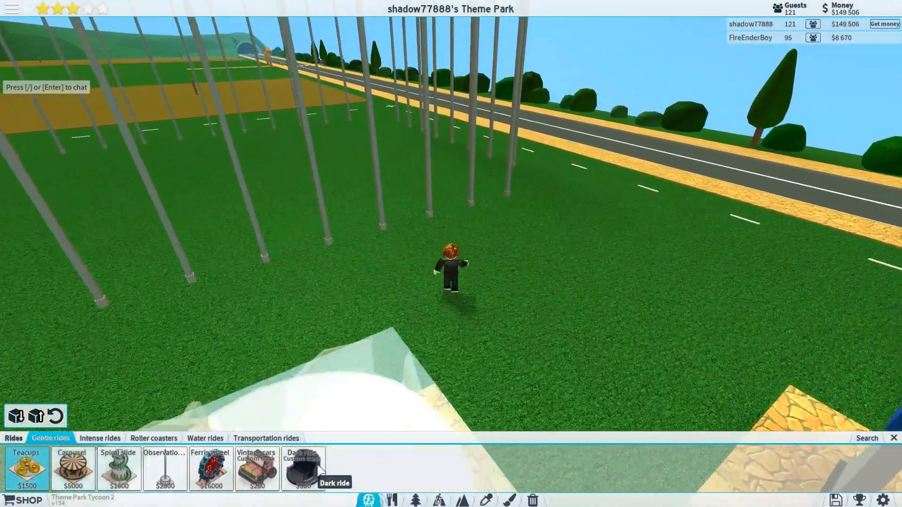
click(100, 438)
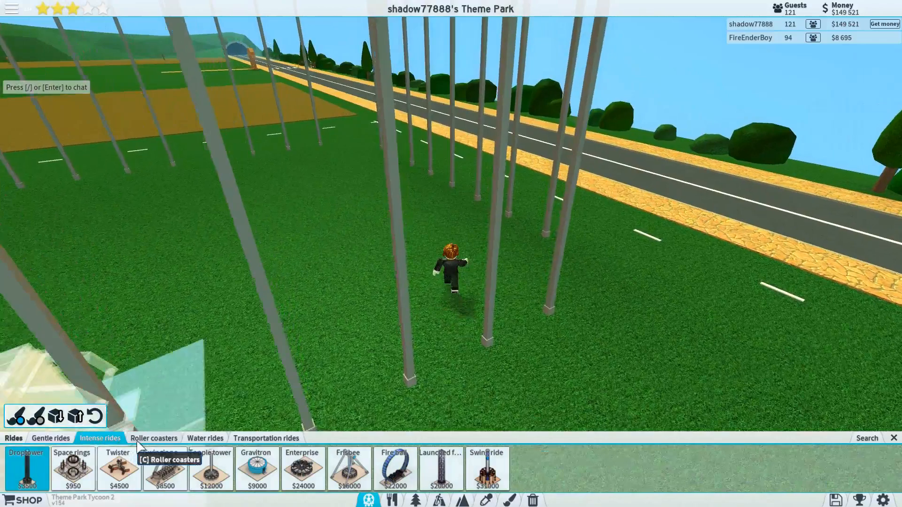
click(153, 438)
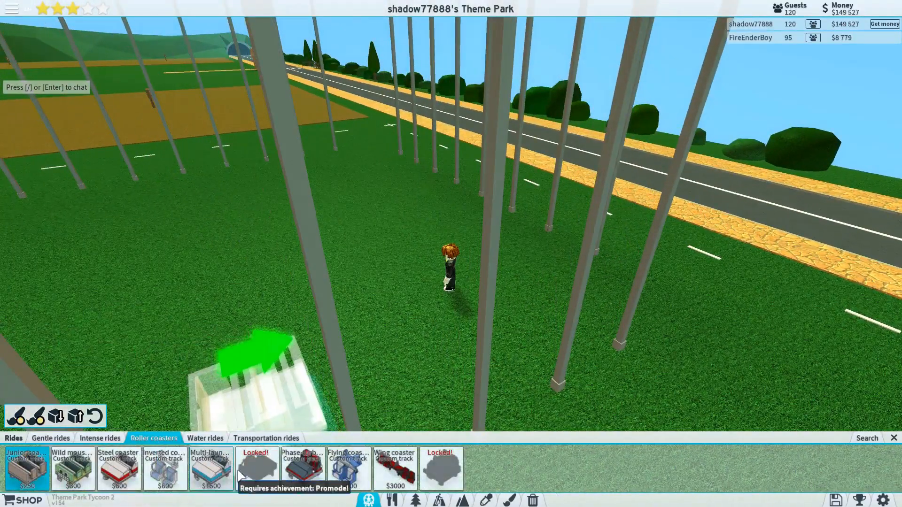
click(205, 438)
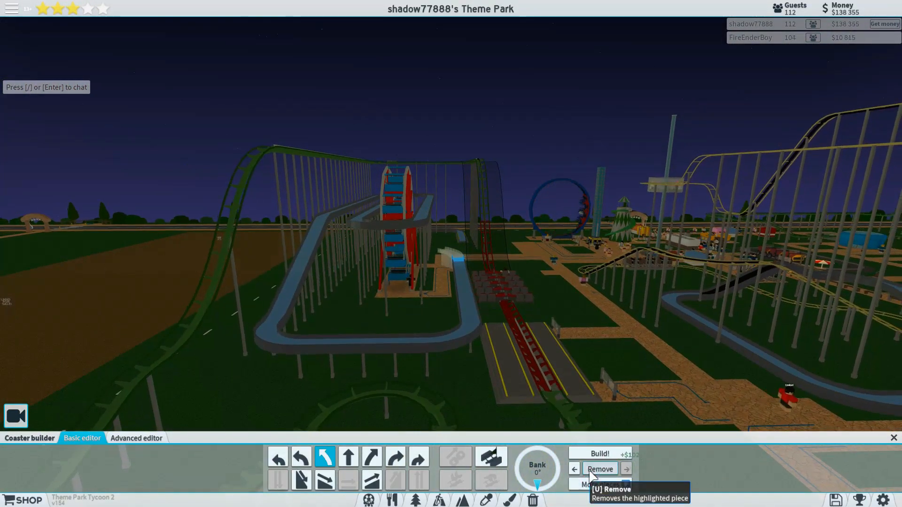
Remove the last flume track piece, build the previewed curve, then remove the last piece again.
click(600, 469)
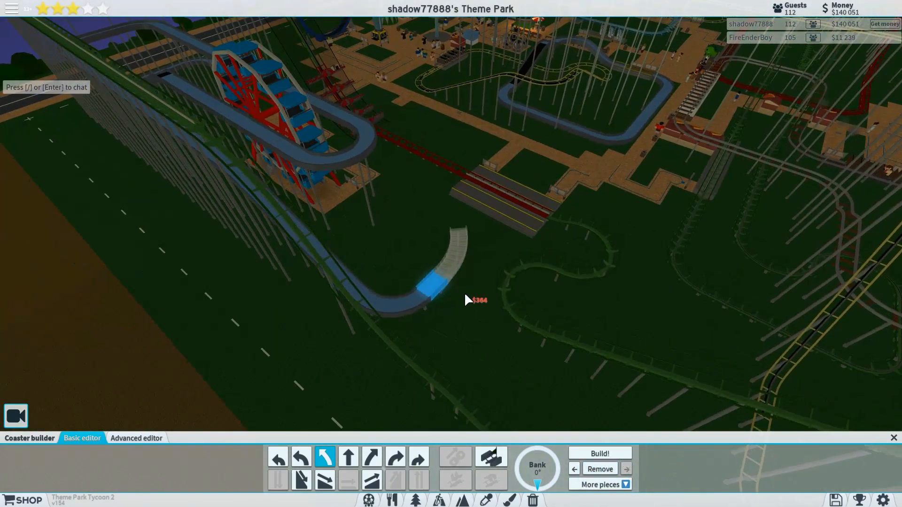
click(599, 454)
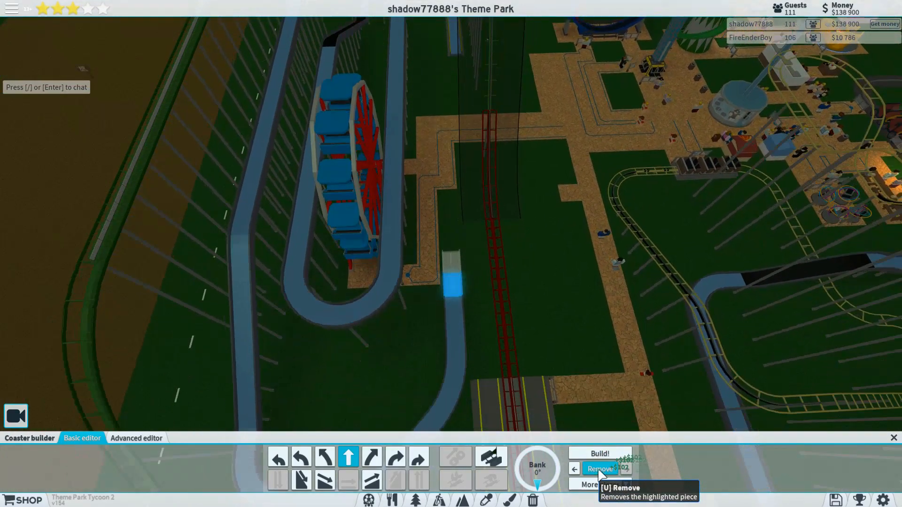
click(599, 469)
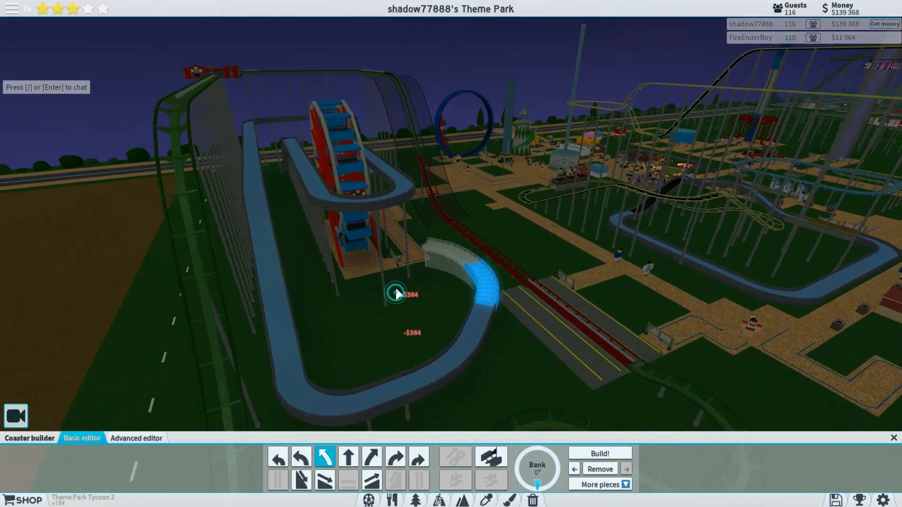
Build several more curved flume pieces plus one straight section onto the track.
click(348, 456)
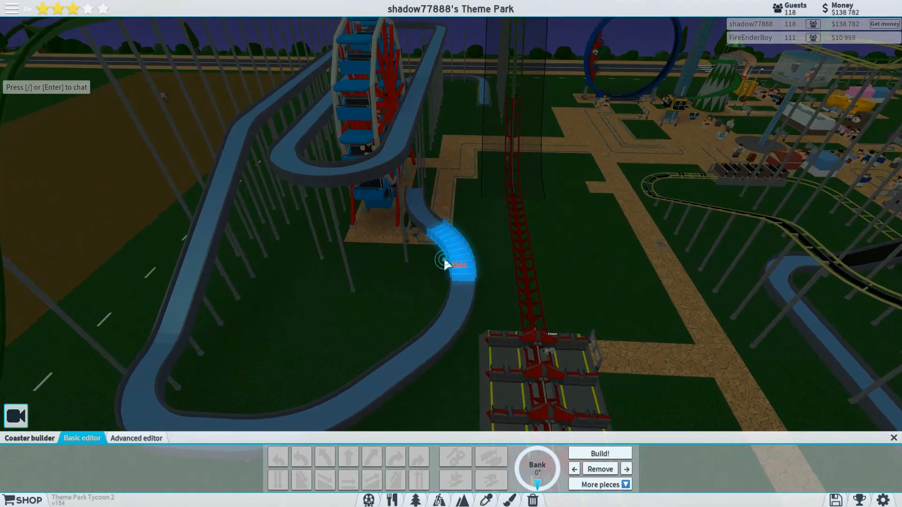
click(599, 469)
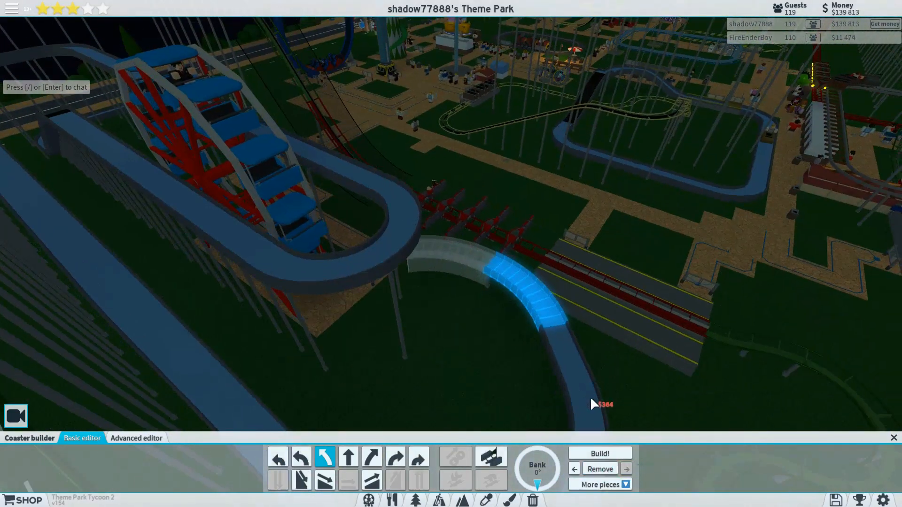
click(600, 469)
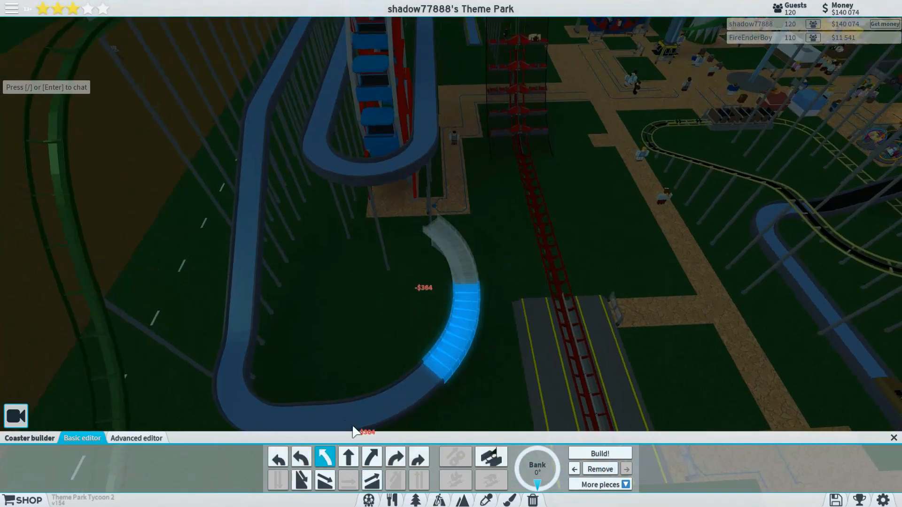
click(348, 456)
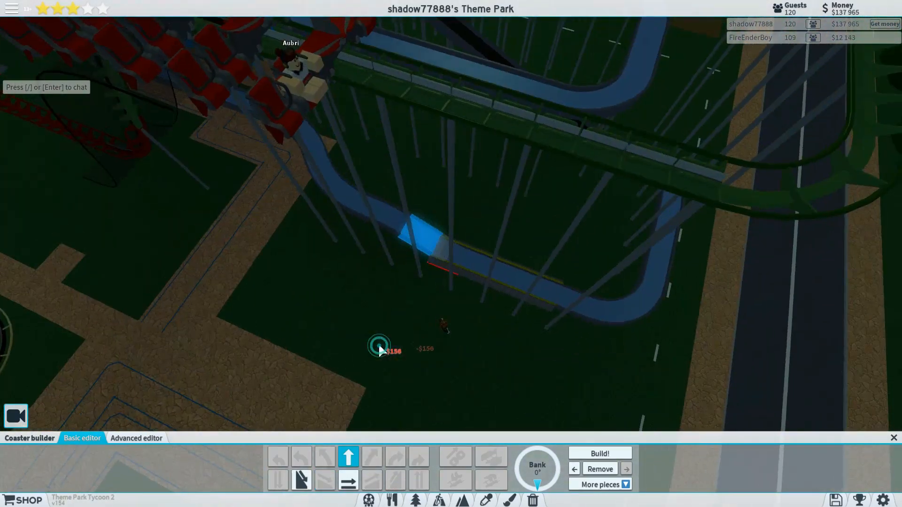
click(599, 468)
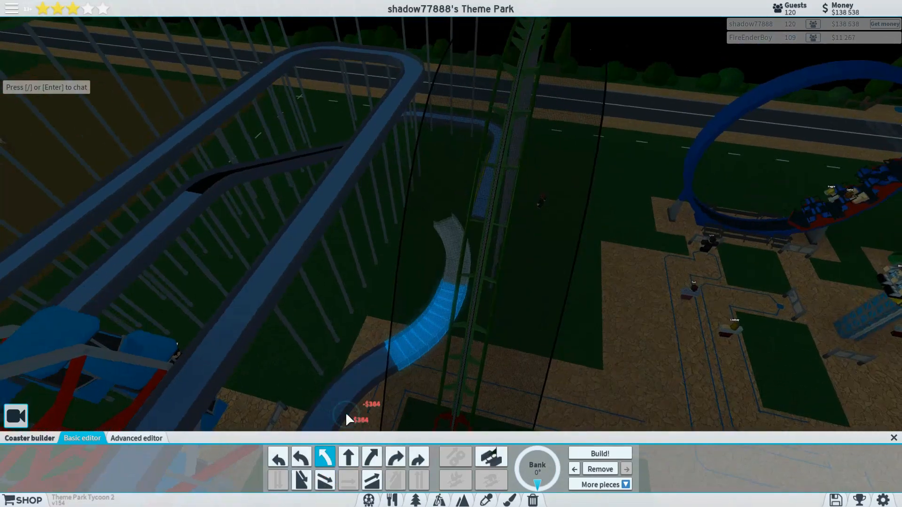
click(349, 456)
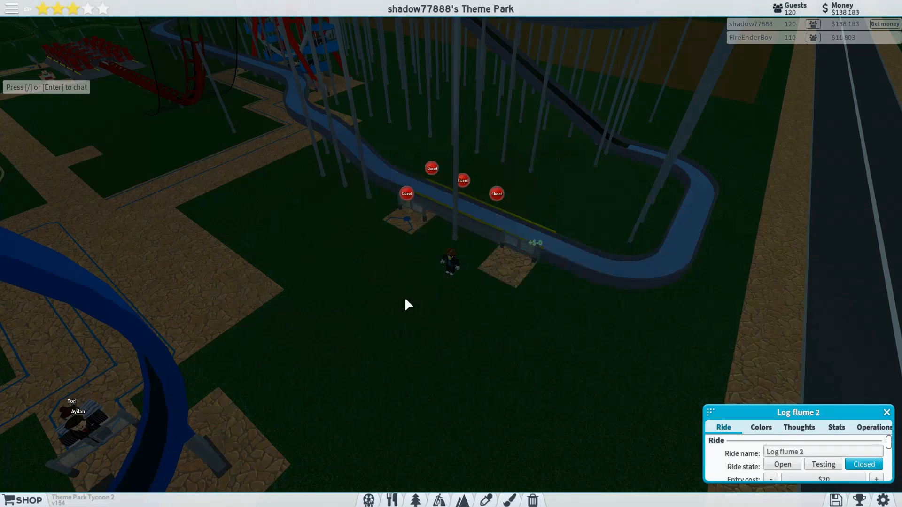
Open Paths, switch to the Queue paths tab and look at the Seats options.
click(438, 499)
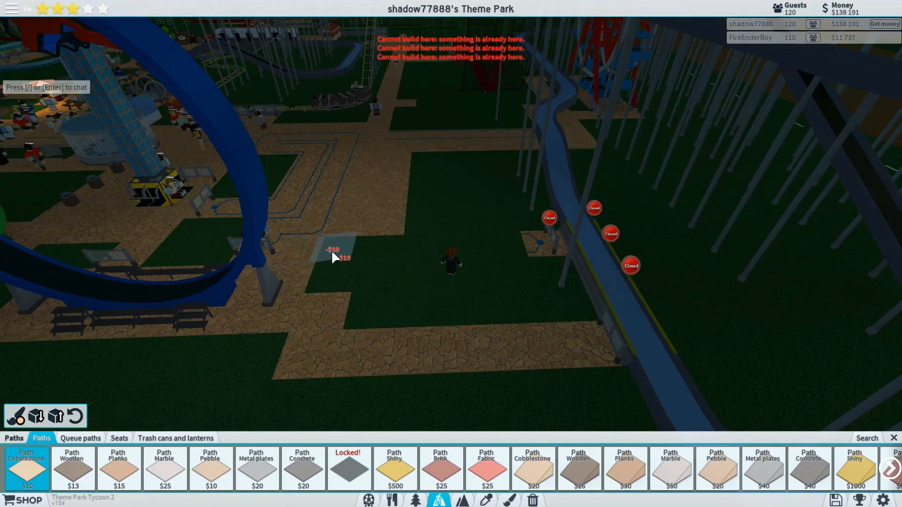
click(80, 438)
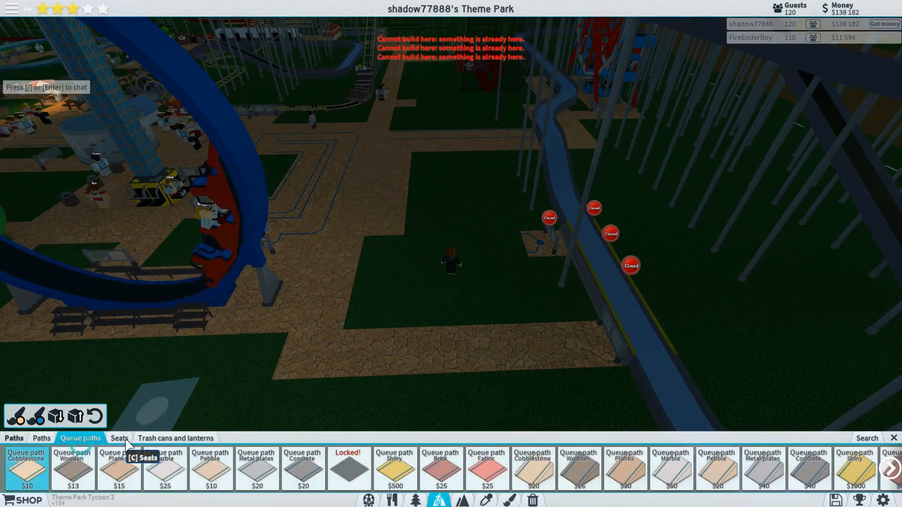
click(423, 256)
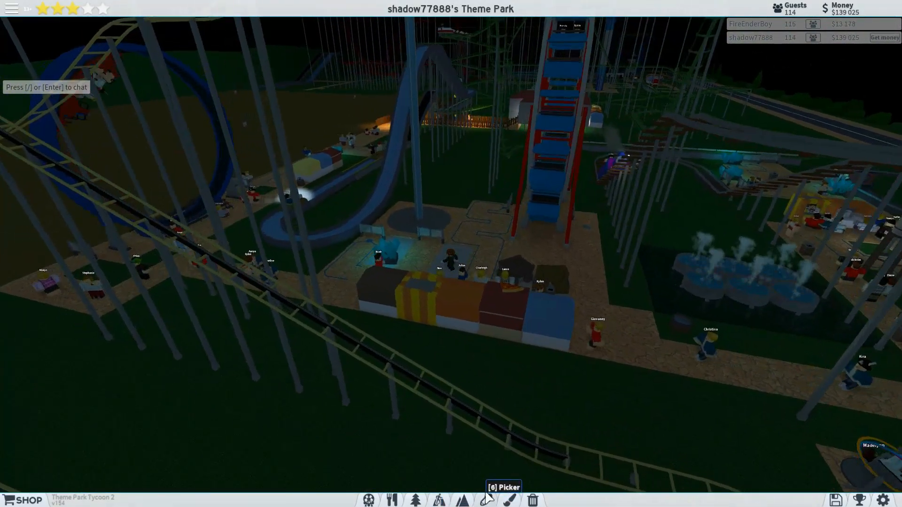
Browse the Terrain, Paths, Seats and Scenery roofs catalogues, then close the build menu.
click(462, 499)
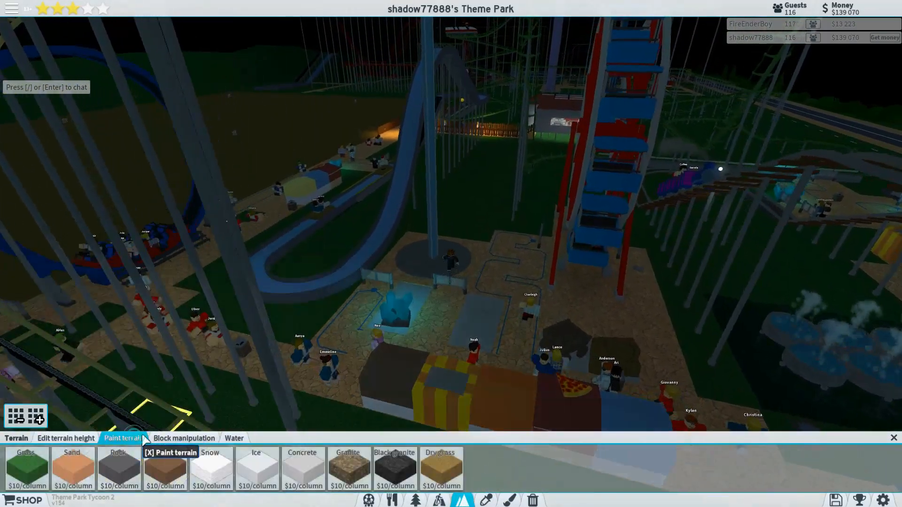
click(447, 499)
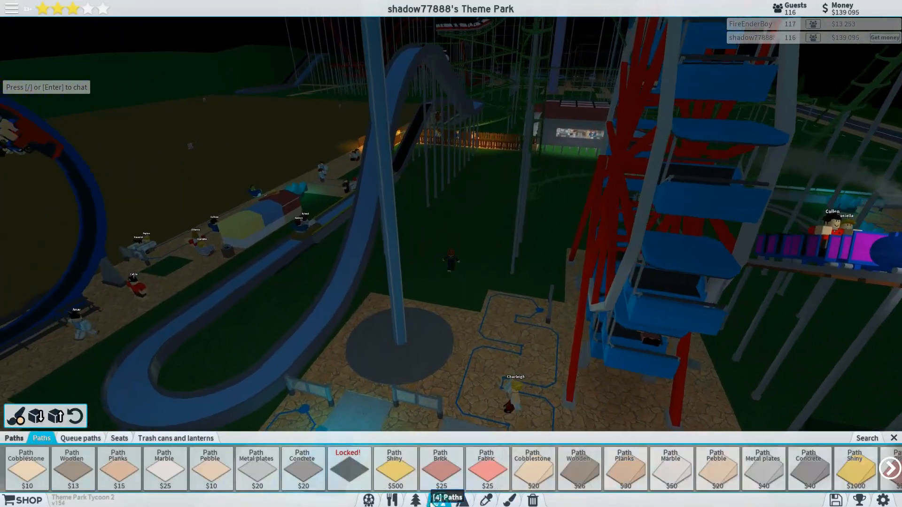
click(118, 438)
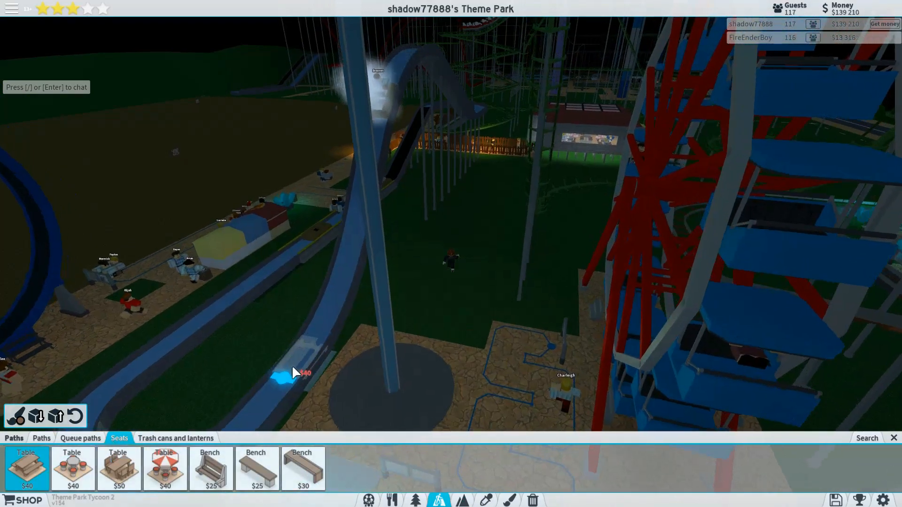
click(438, 499)
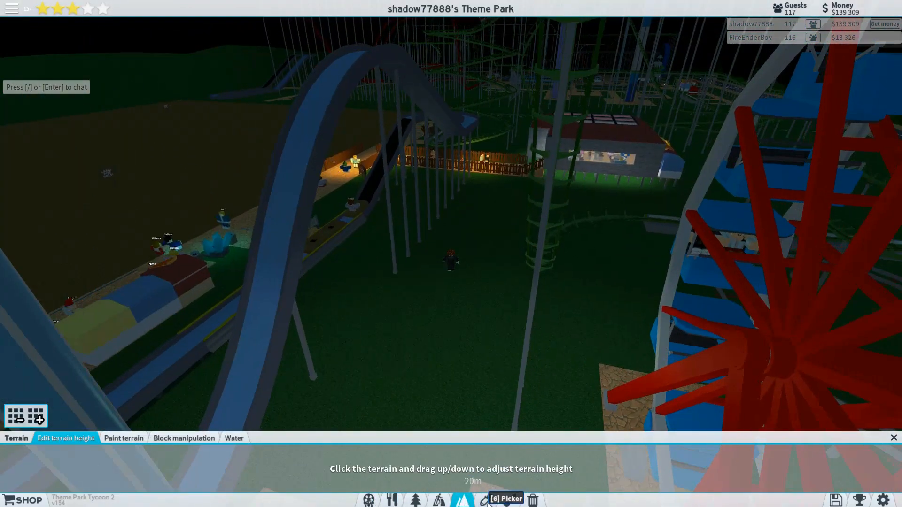
mouse_move(415, 499)
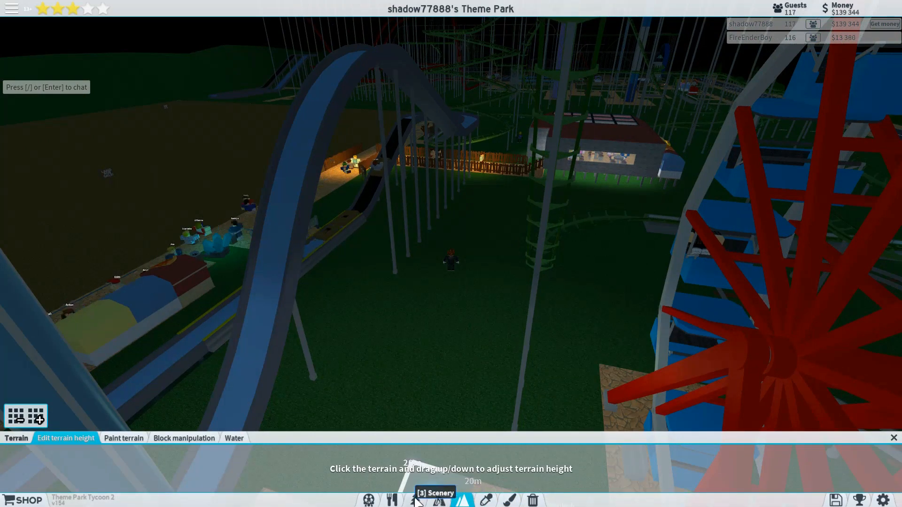
click(435, 499)
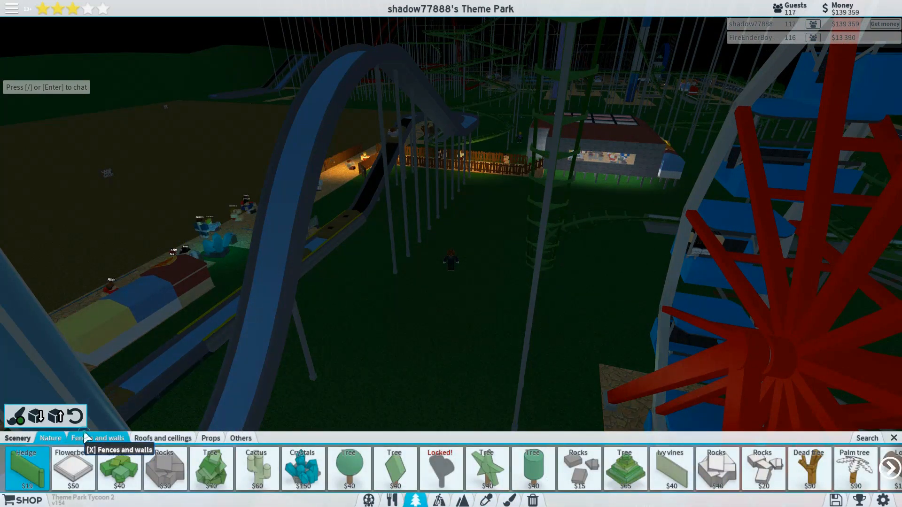
click(163, 438)
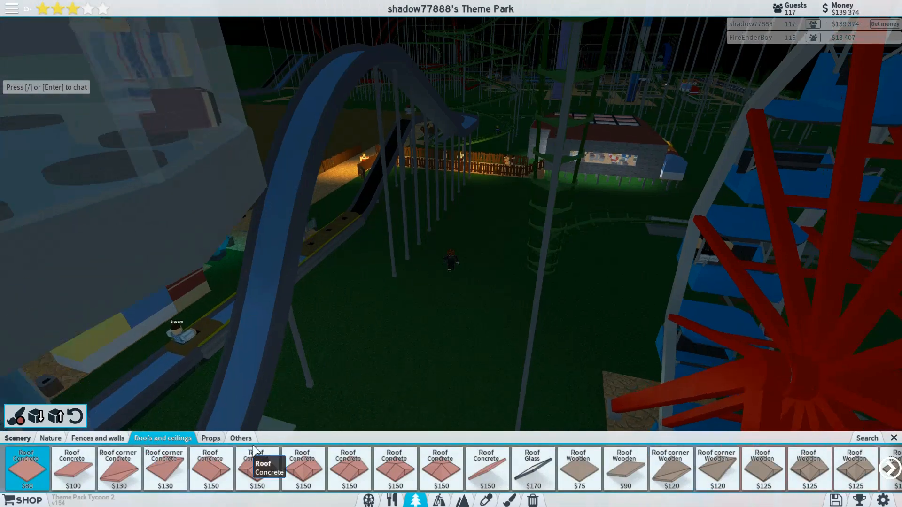
click(97, 438)
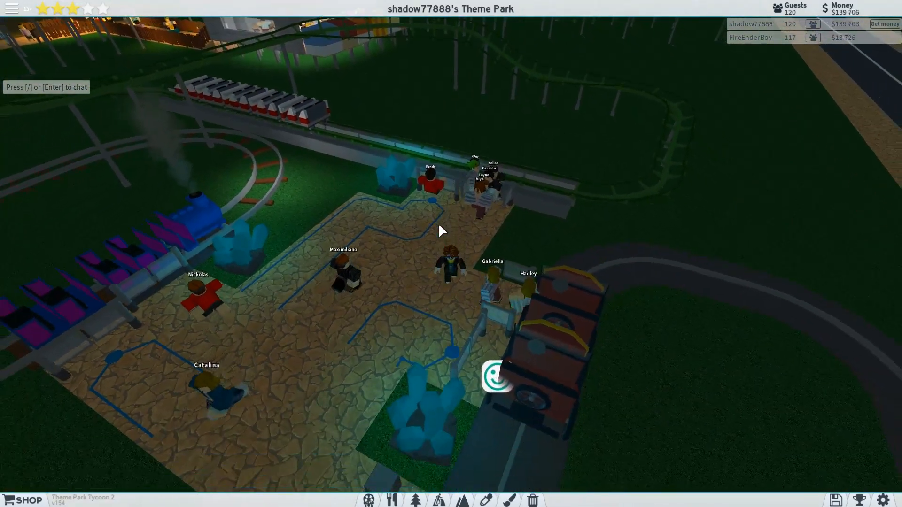
Scroll over the park and open guest Arnav's info card, who wants Steel coaster 2.
scroll(down, 3)
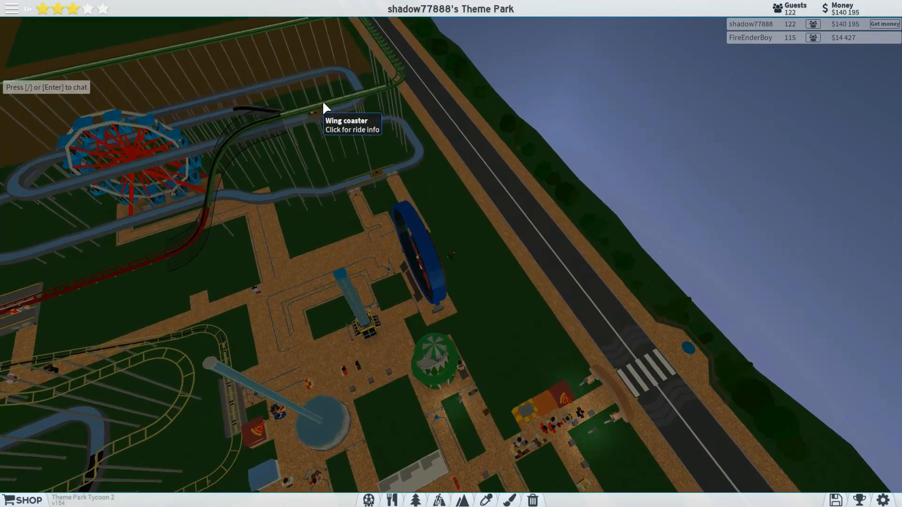
click(325, 113)
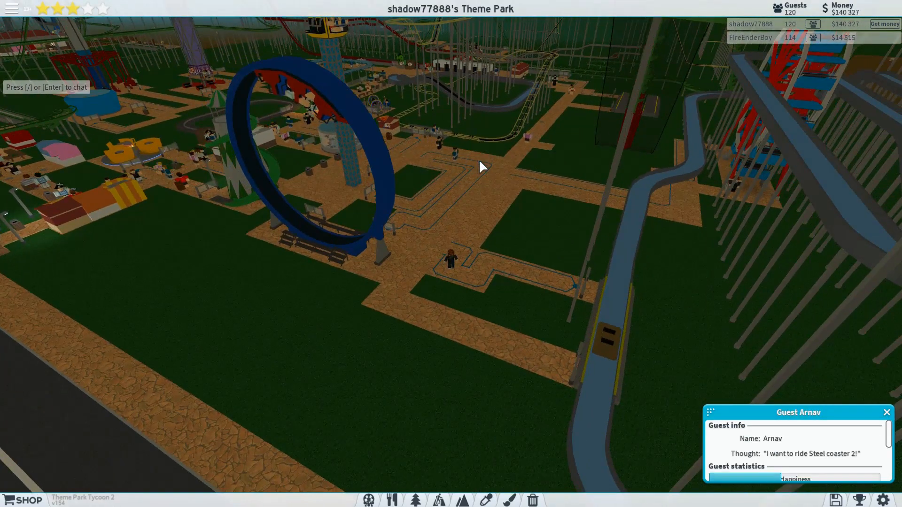
Close Arnav's guest info card.
click(518, 146)
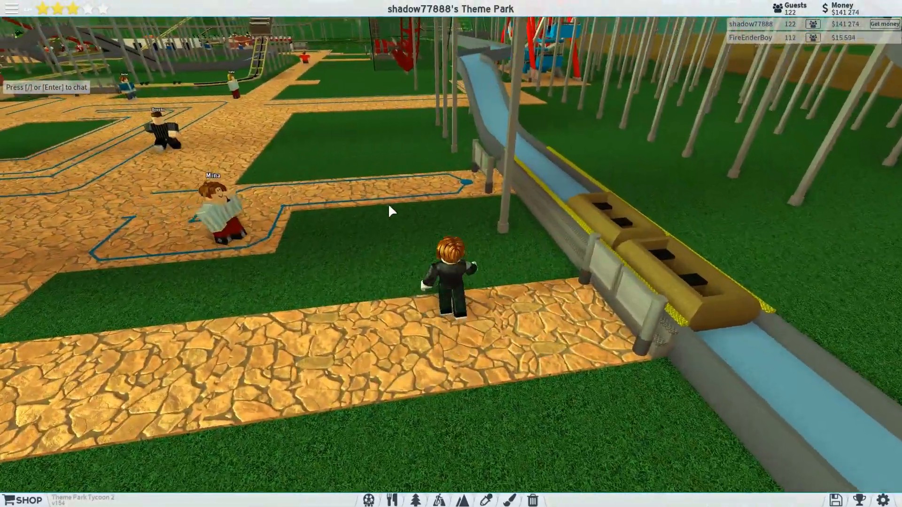
Click objects by the log flume's paths until an info window starts loading data.
click(215, 207)
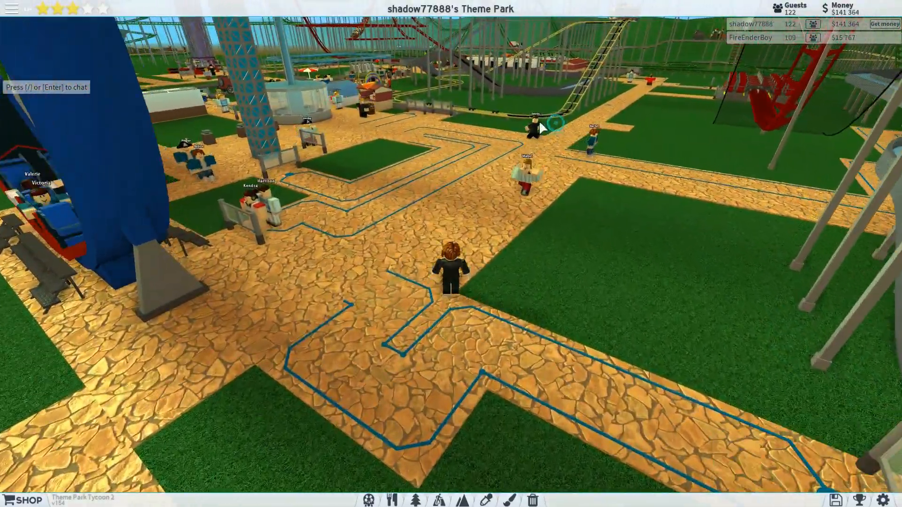
click(331, 120)
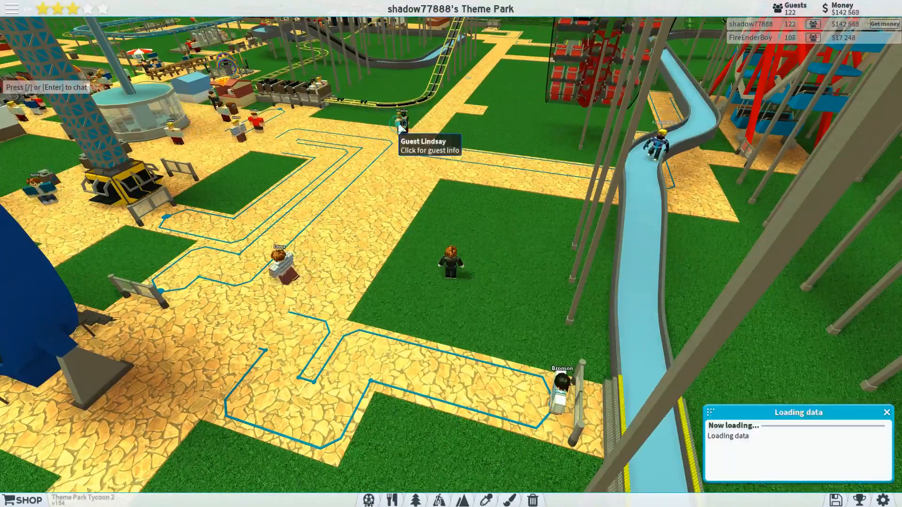
Open Log flume 2's Ride tab, showing the ride Open with logs running.
click(402, 121)
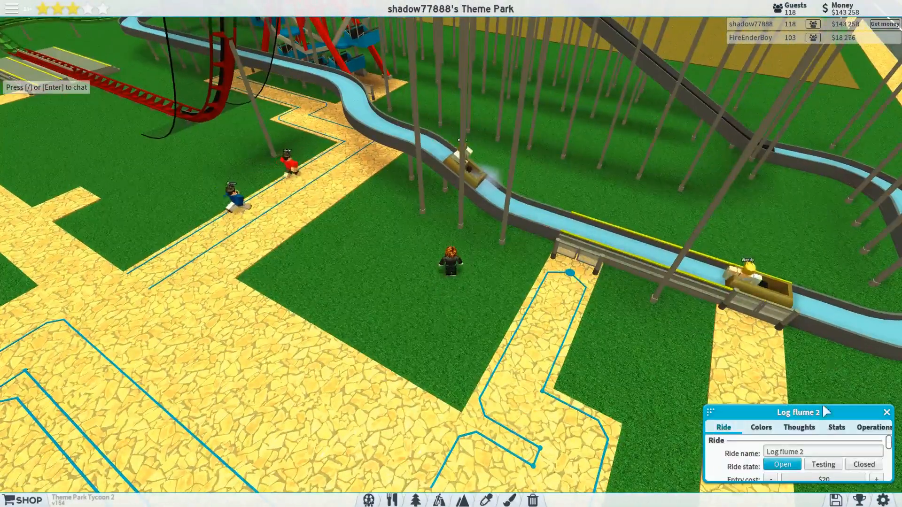
Review rider thoughts on Log flume 2, then choose the $330 pizza stall to place by the flume.
click(799, 427)
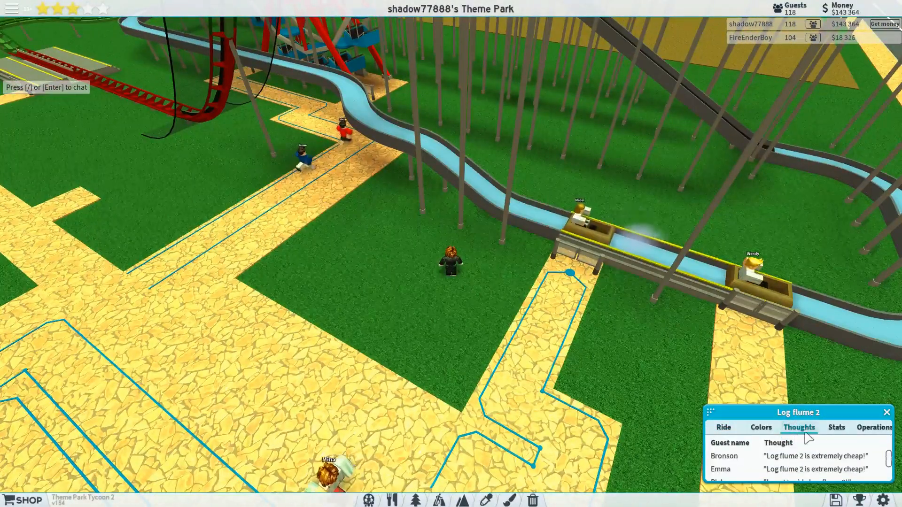
click(836, 427)
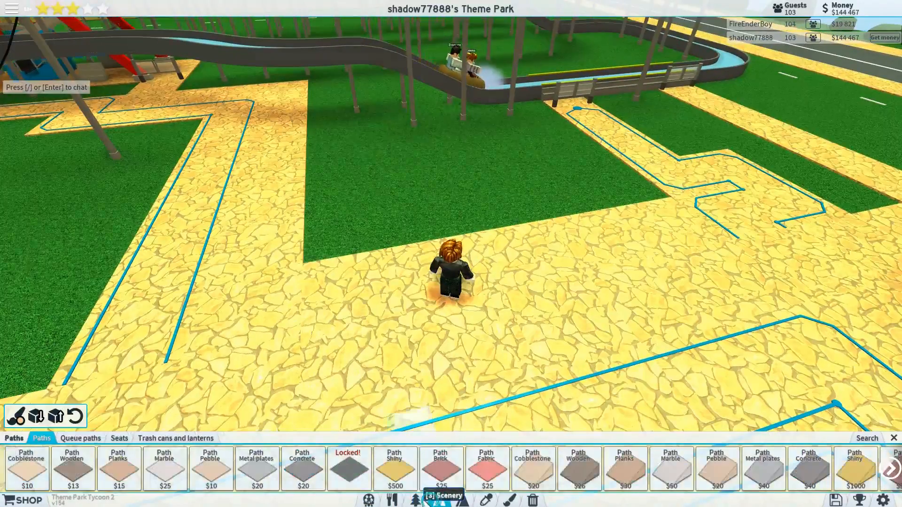
click(387, 500)
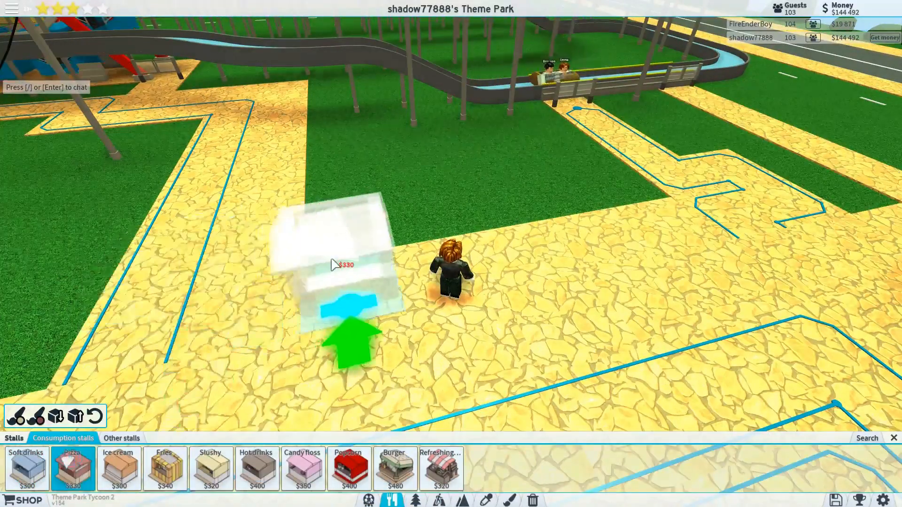